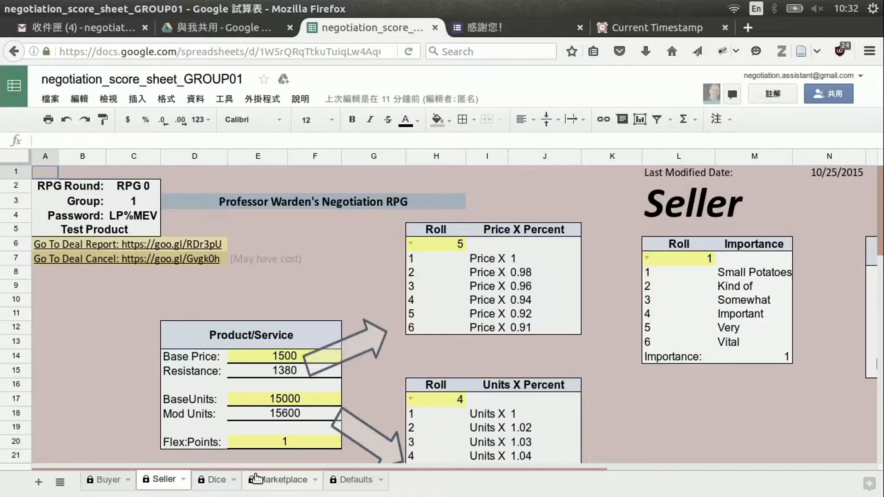
pyautogui.moveTo(840, 454)
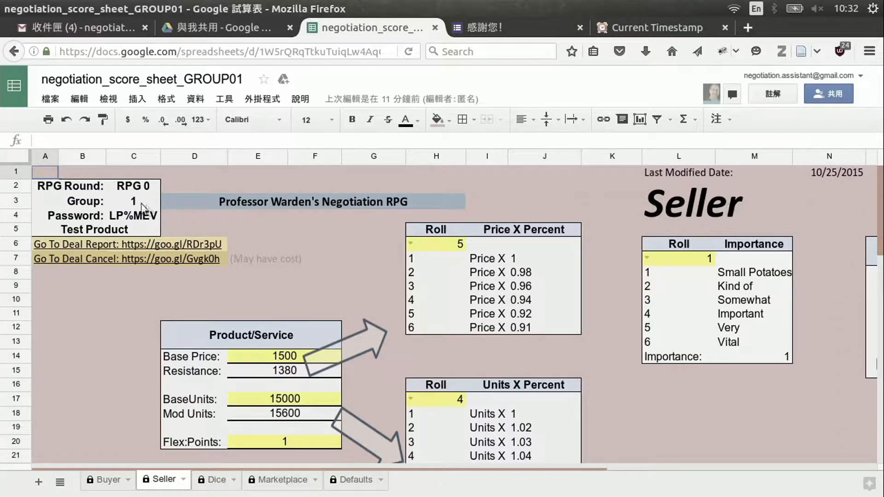
pyautogui.click(133, 201)
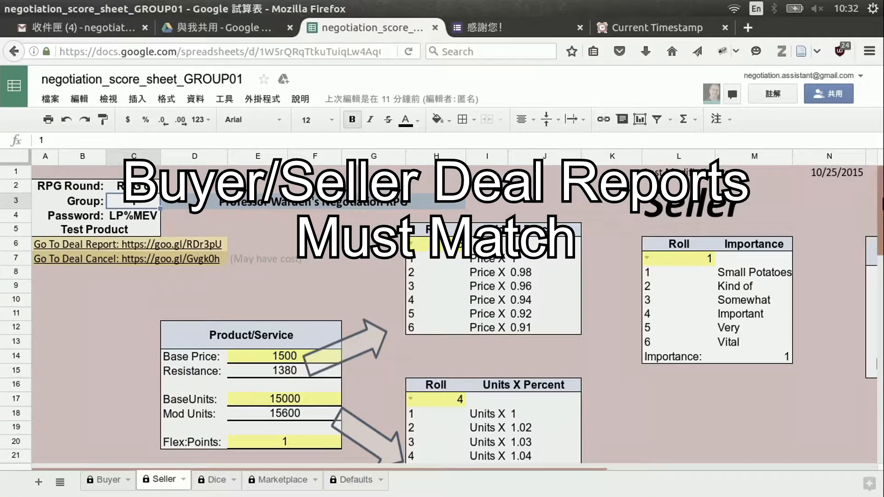
pyautogui.scroll(-3)
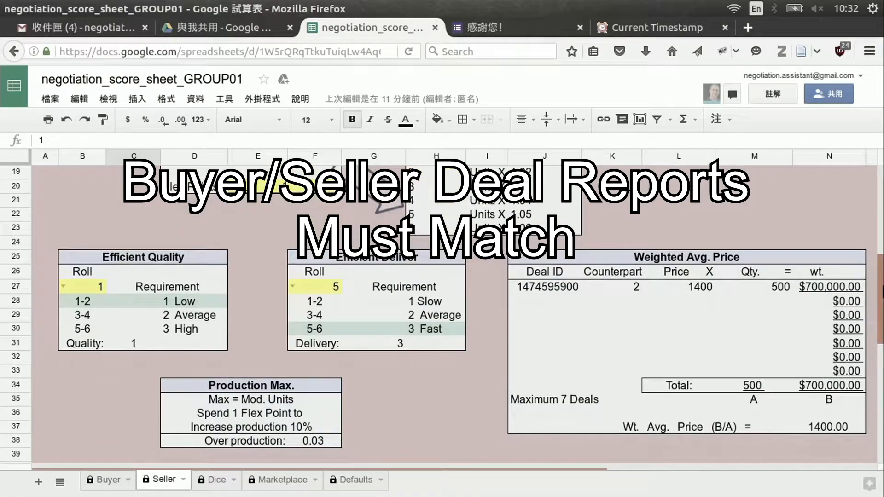
pyautogui.scroll(-3)
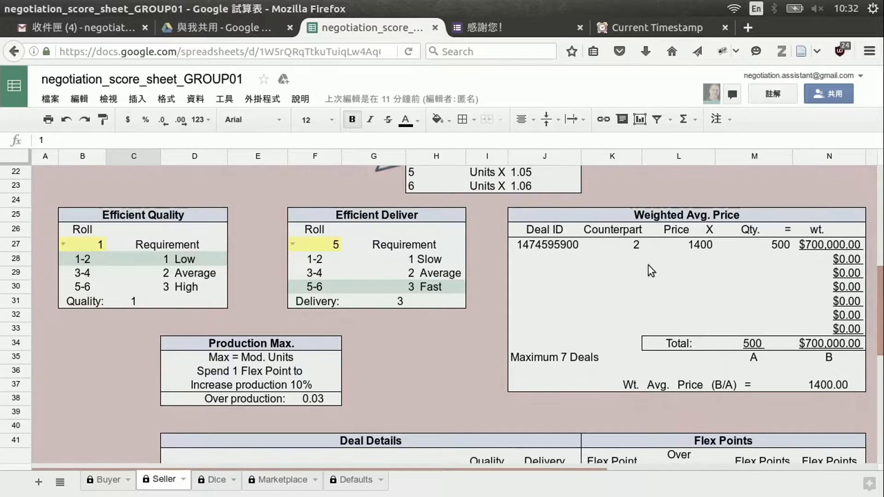
pyautogui.click(545, 245)
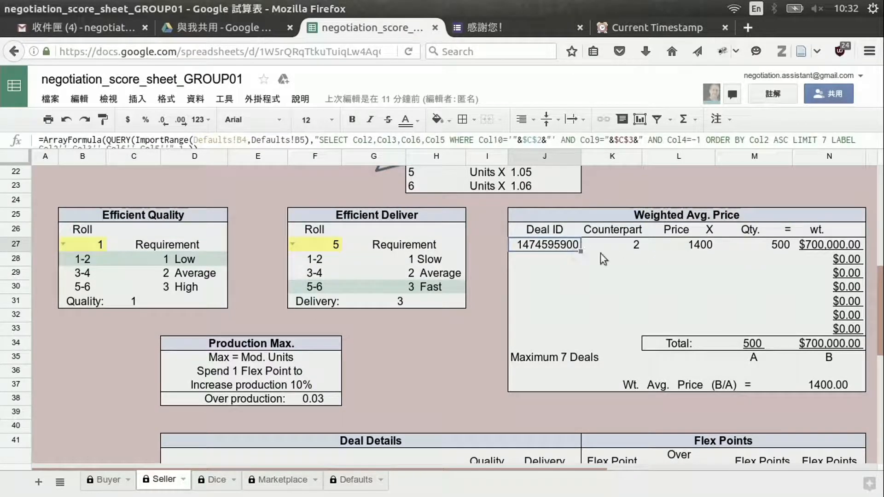
pyautogui.scroll(-3)
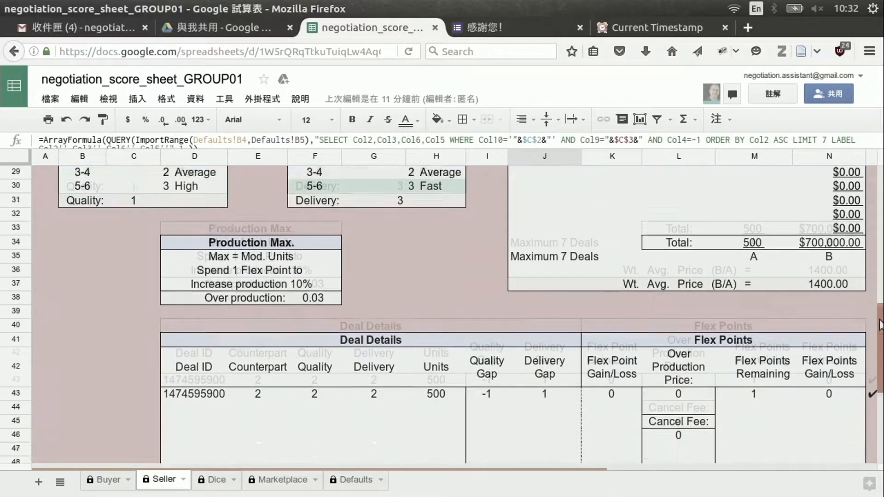
pyautogui.scroll(-3)
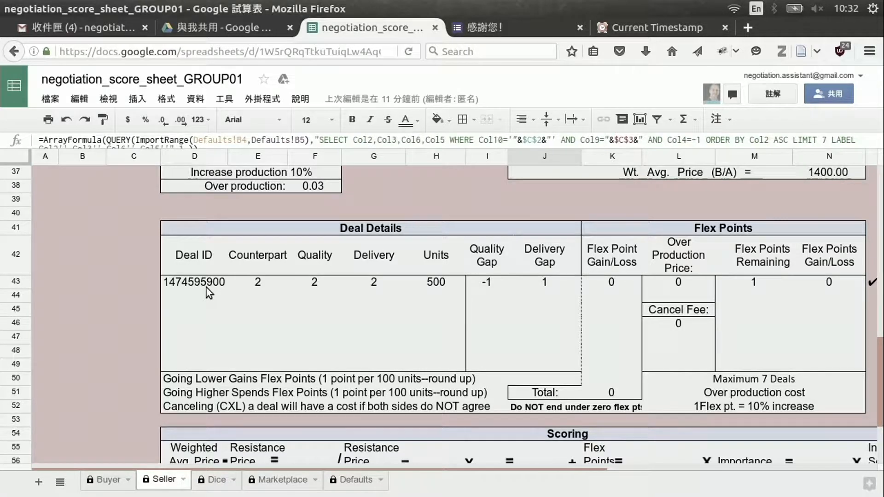
pyautogui.moveTo(198, 284)
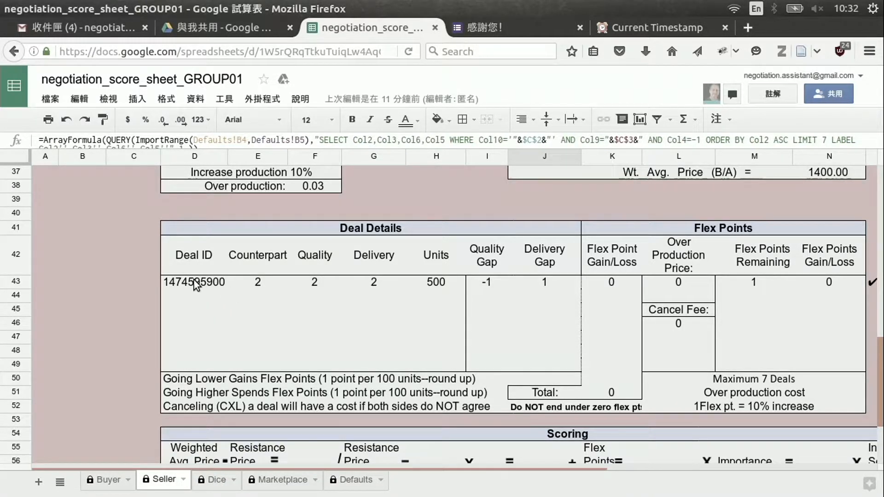
pyautogui.click(194, 282)
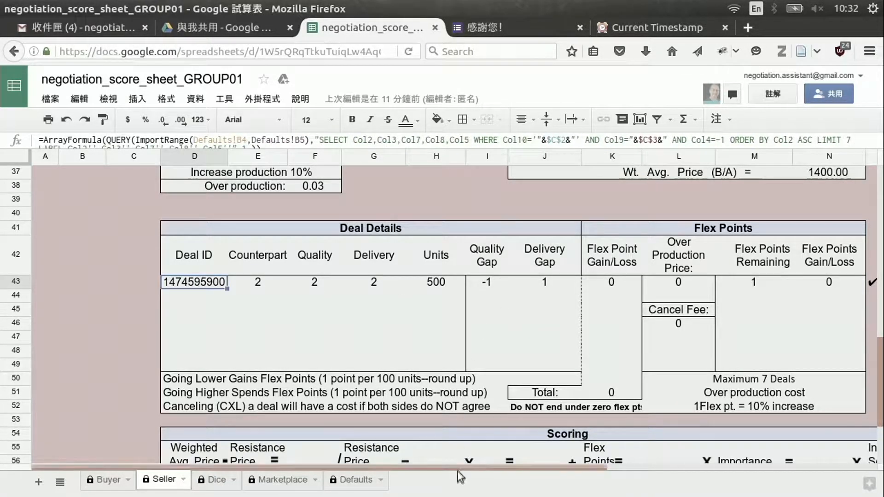
pyautogui.hscroll(3)
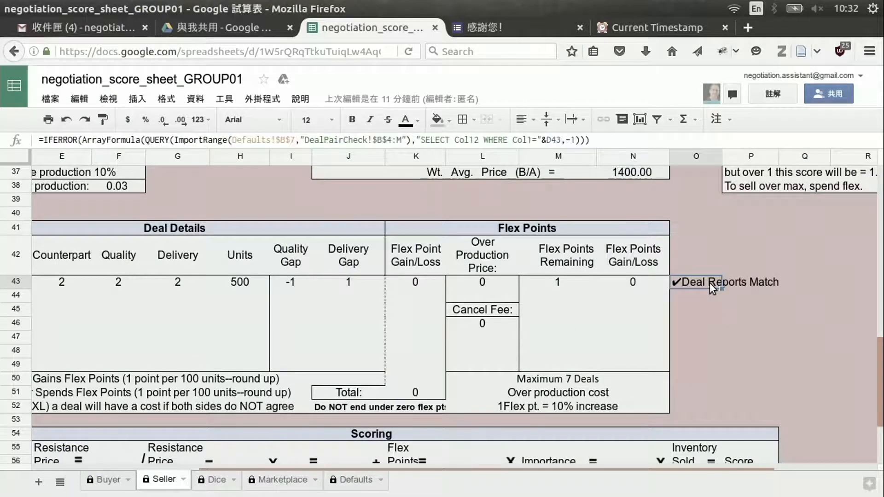
pyautogui.moveTo(745, 316)
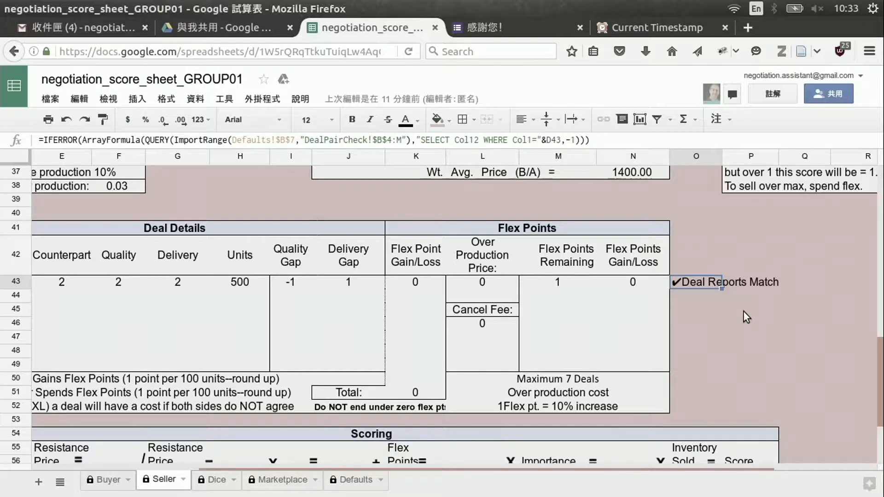
pyautogui.moveTo(753, 305)
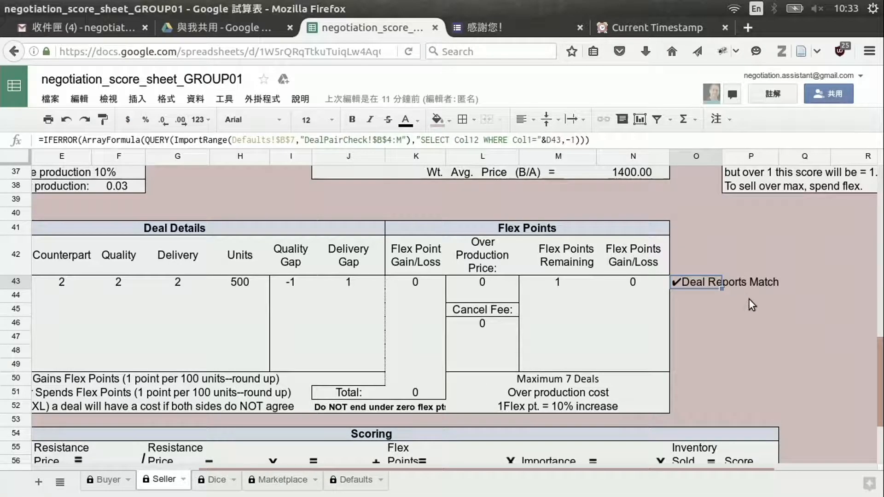
pyautogui.moveTo(766, 300)
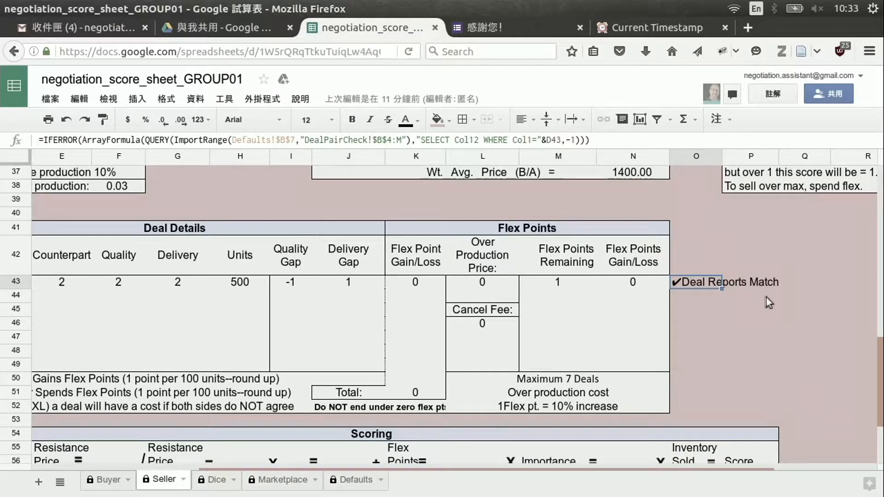
pyautogui.moveTo(775, 305)
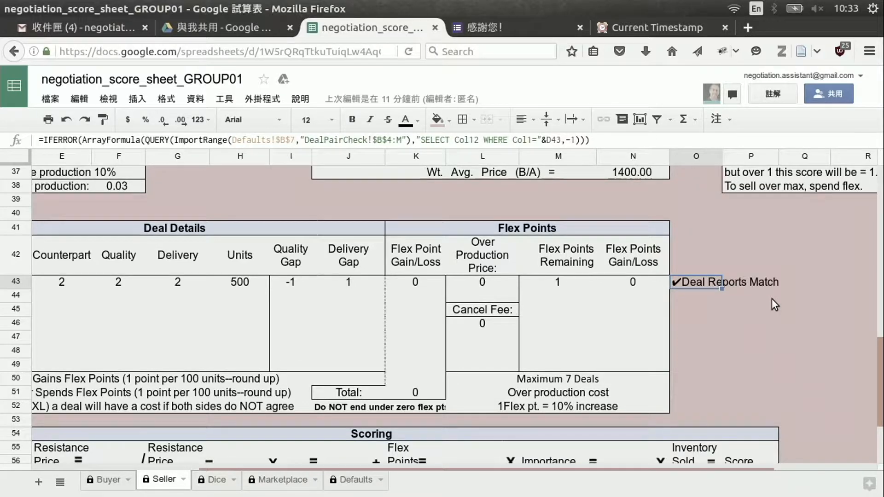
pyautogui.moveTo(713, 322)
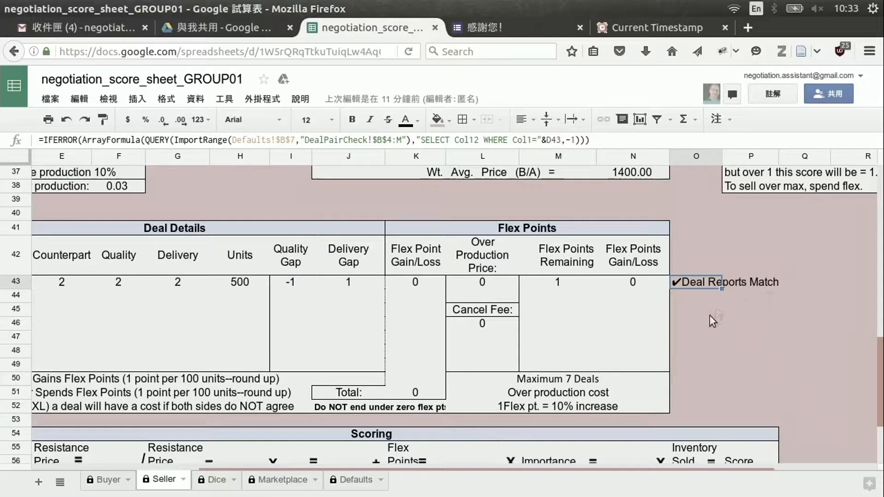
pyautogui.moveTo(713, 321)
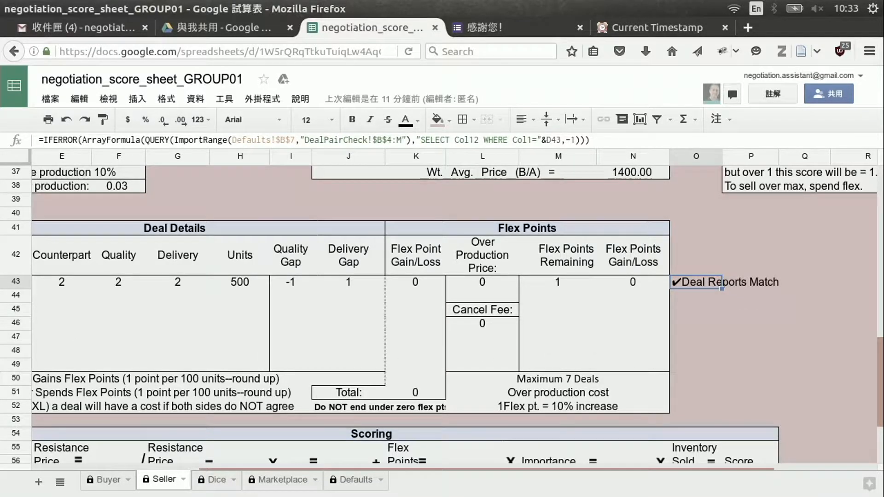